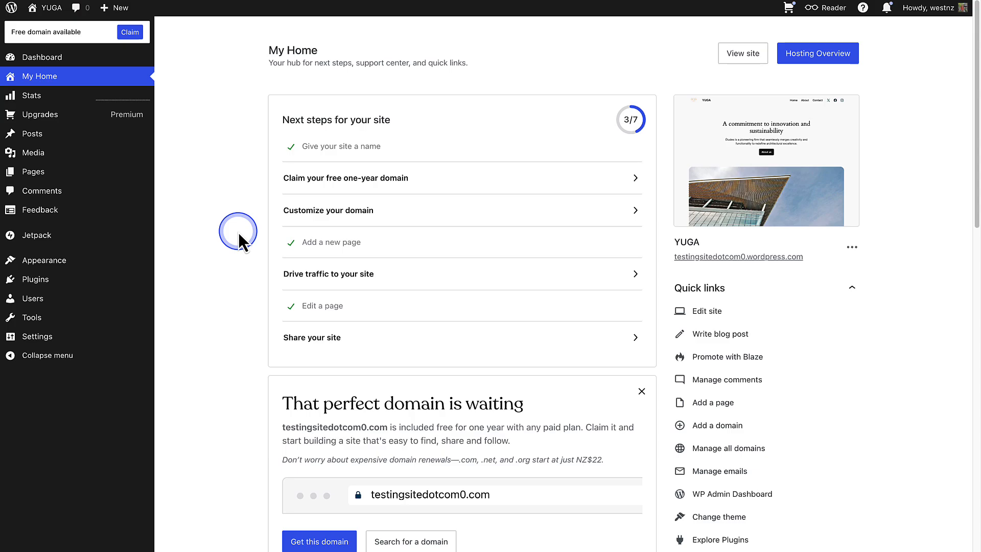
mouse_move(182, 271)
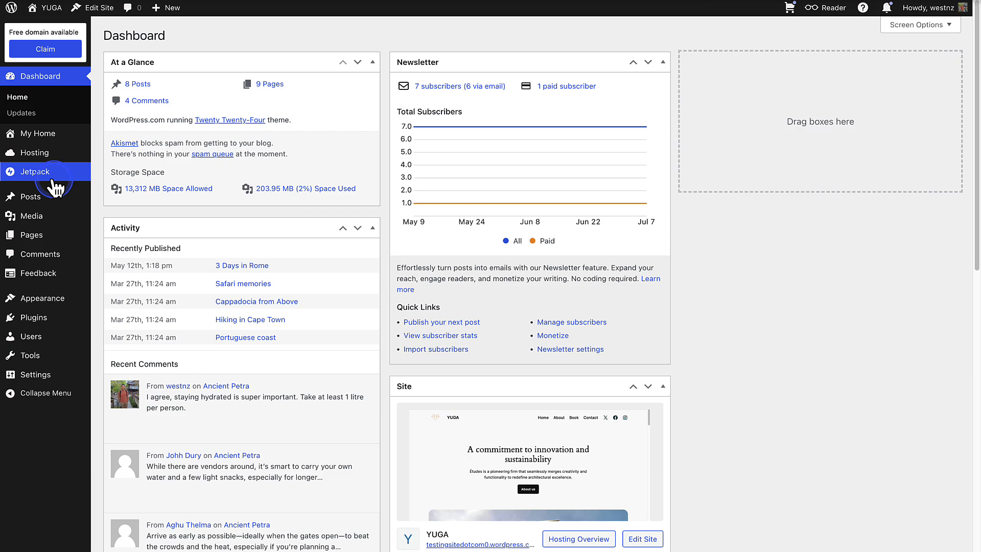
Open the Jetpack Monetize settings from the admin sidebar.
click(34, 172)
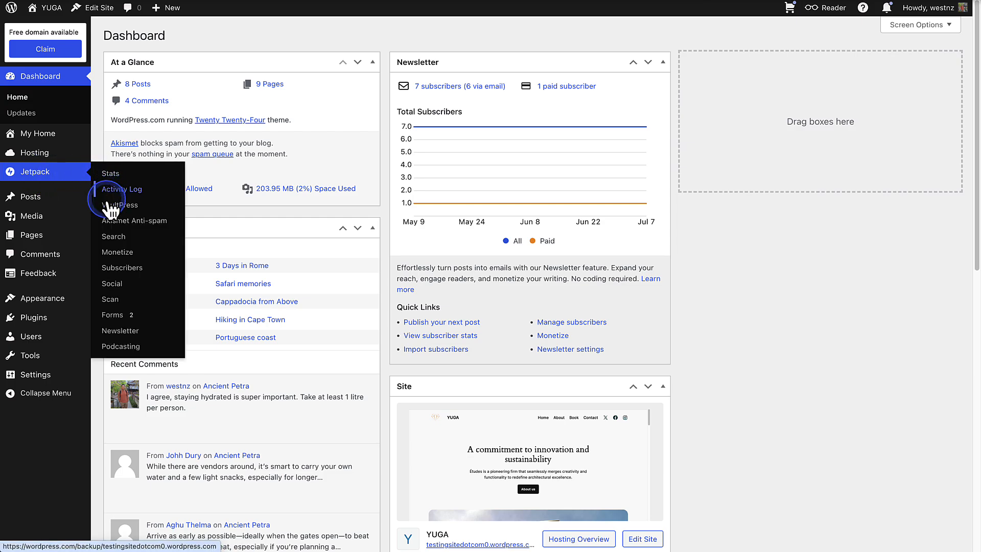
mouse_move(116, 252)
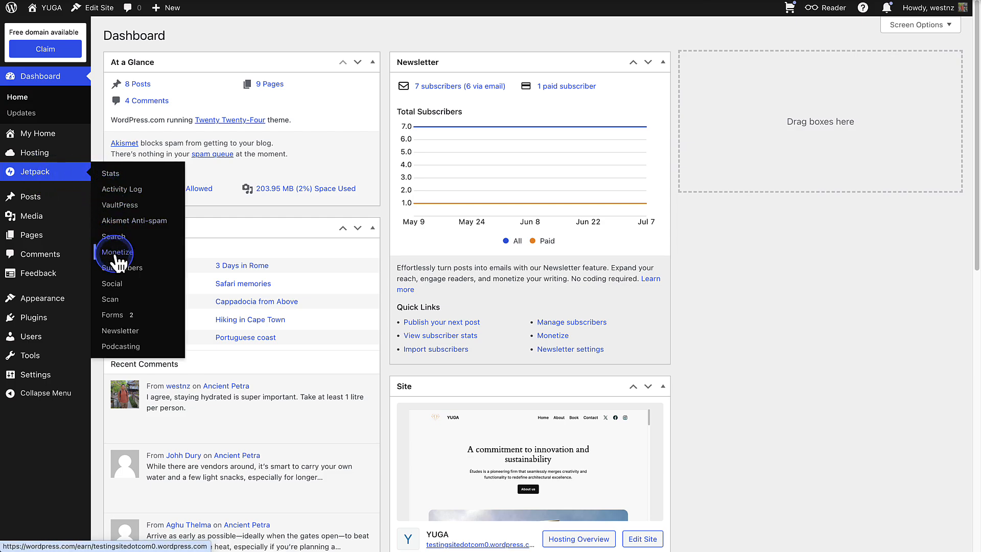
click(116, 251)
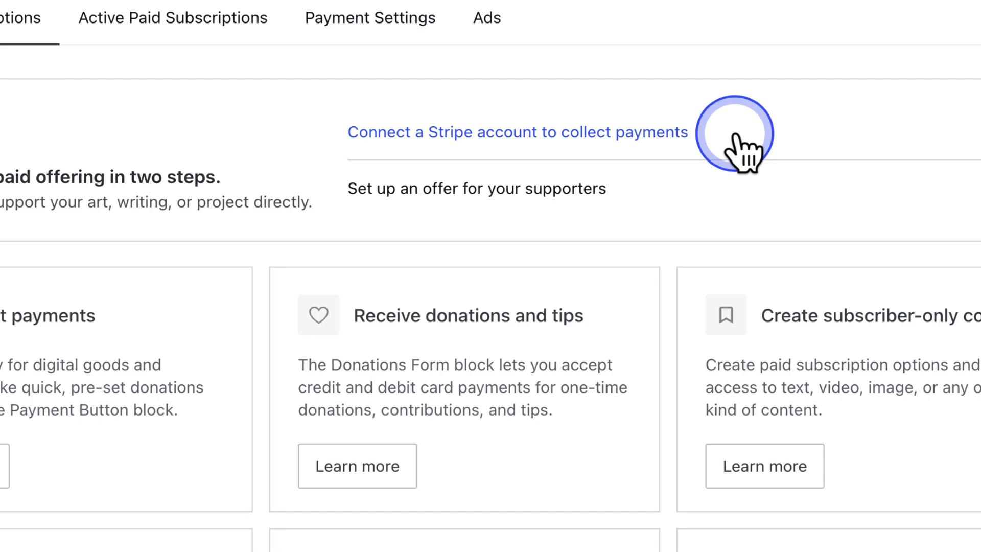
Start connecting a Stripe account and submit the email 'example' on the onboarding form.
click(516, 132)
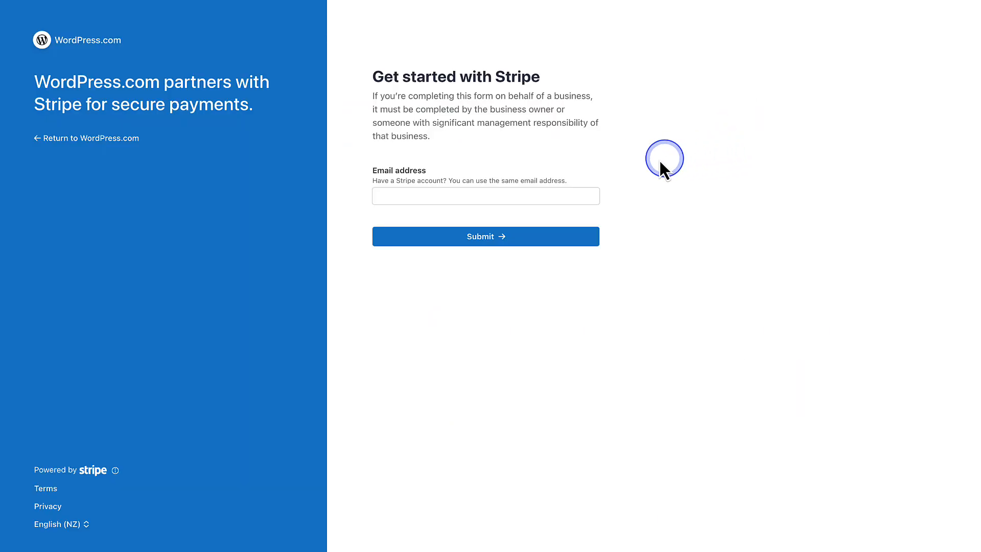
text(example@email.com)
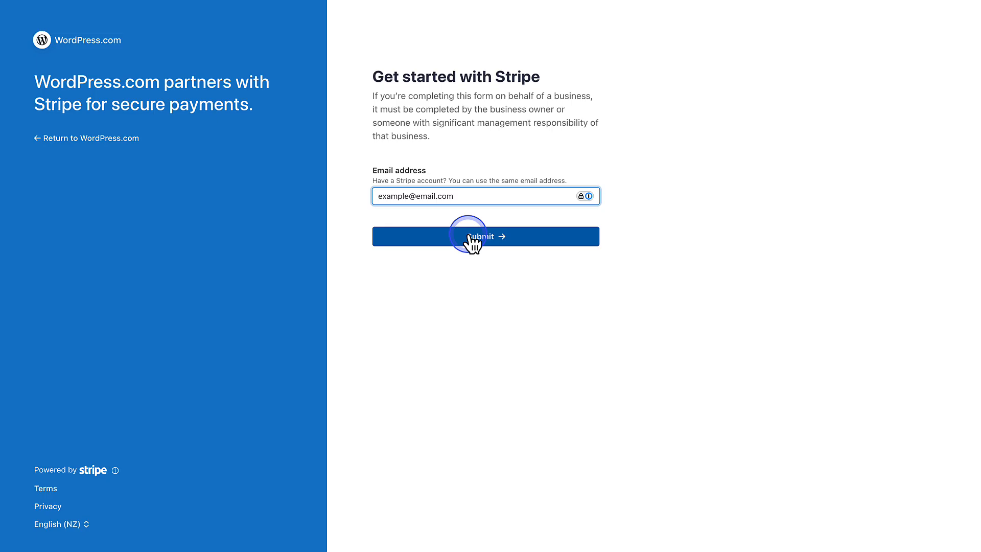
click(485, 236)
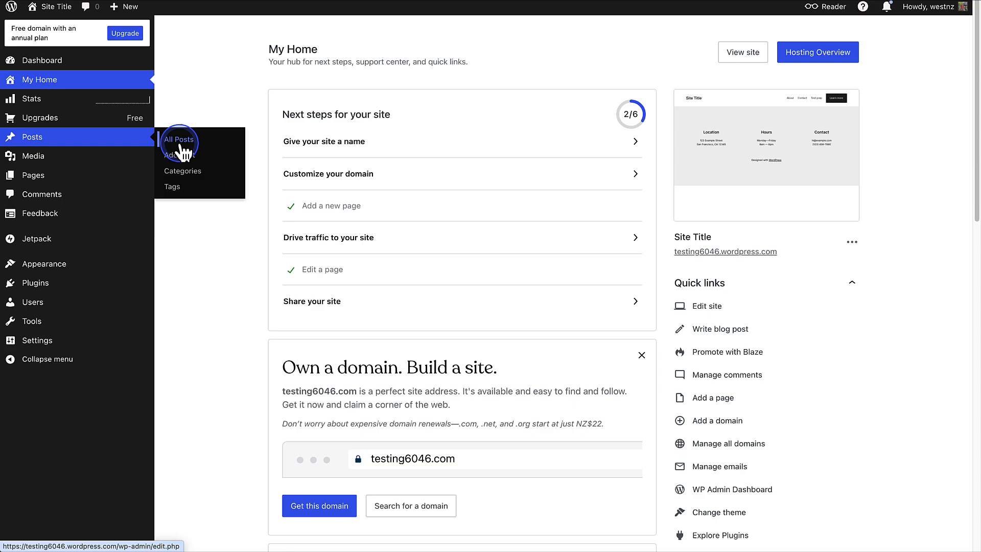
Go through All Posts into the site editor and open the Test prep page.
click(179, 139)
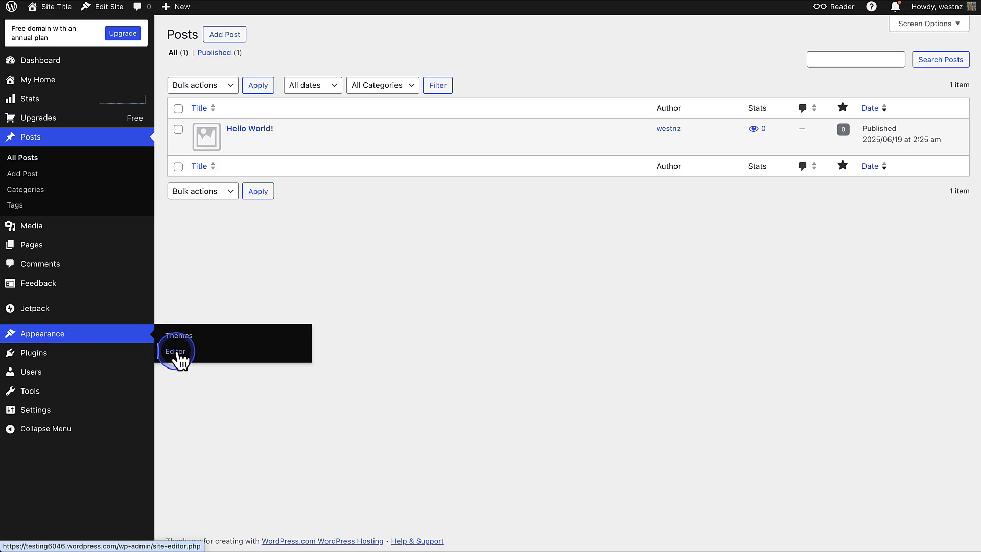
click(177, 350)
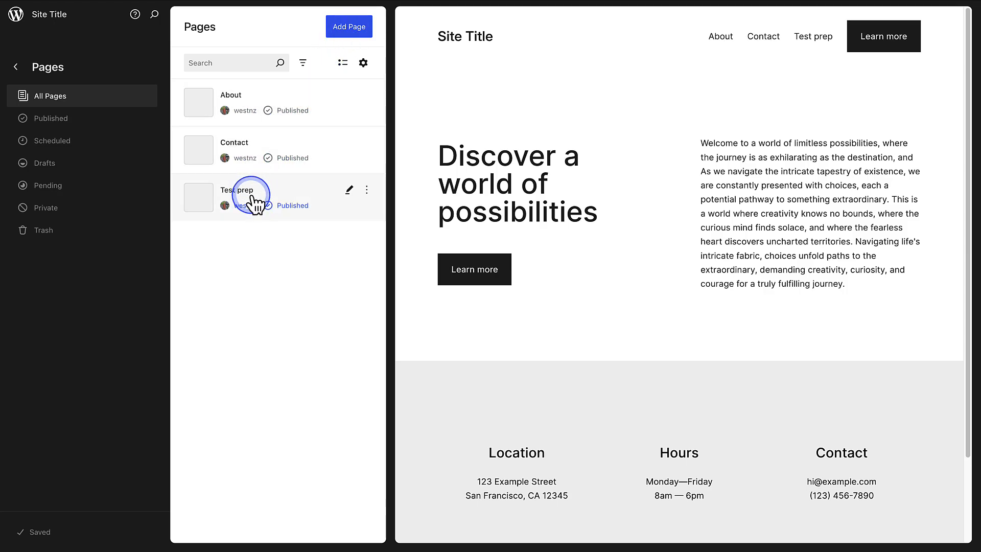
click(237, 189)
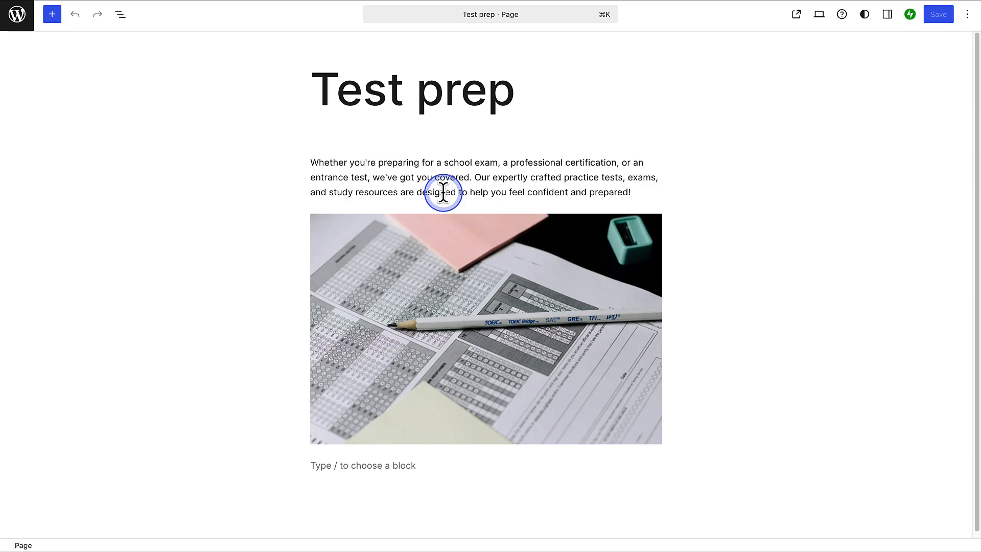
Insert a Paid Content block under the exam photo using the /Paid Content command.
click(53, 14)
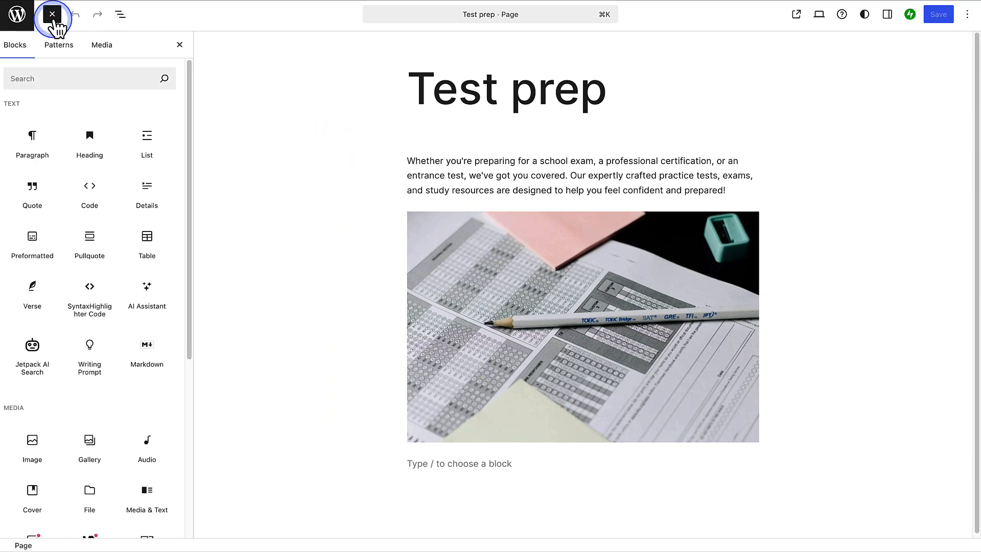
click(52, 14)
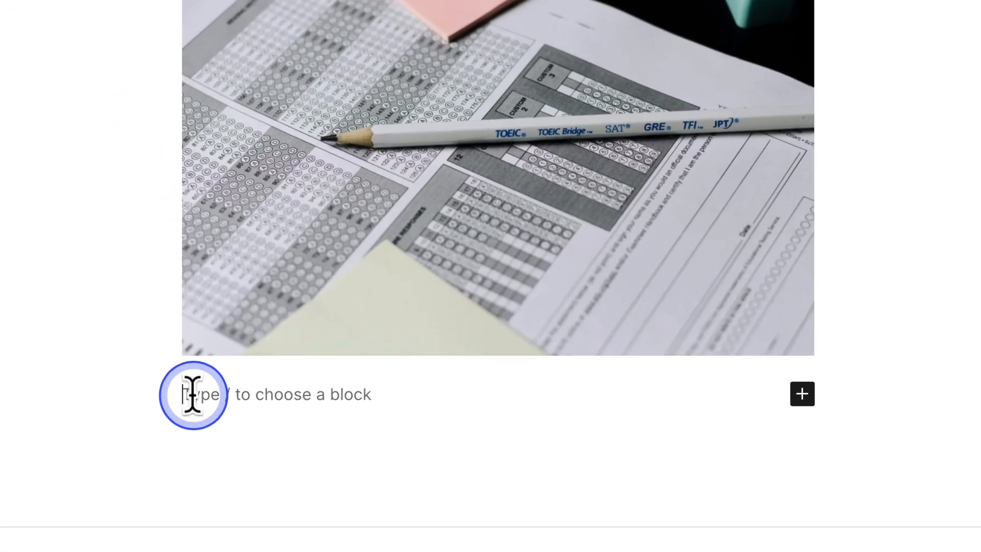
text(/Paid Co)
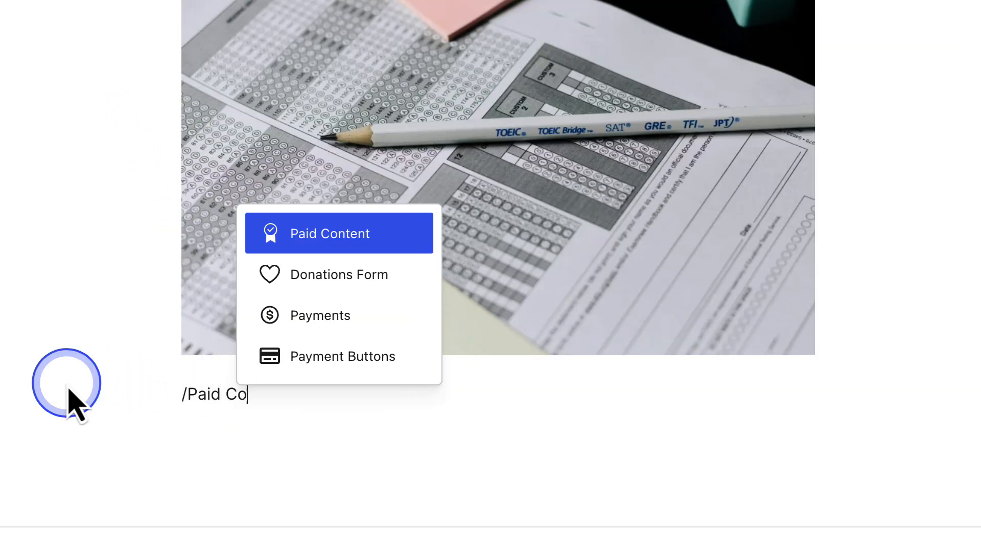
text(ntent)
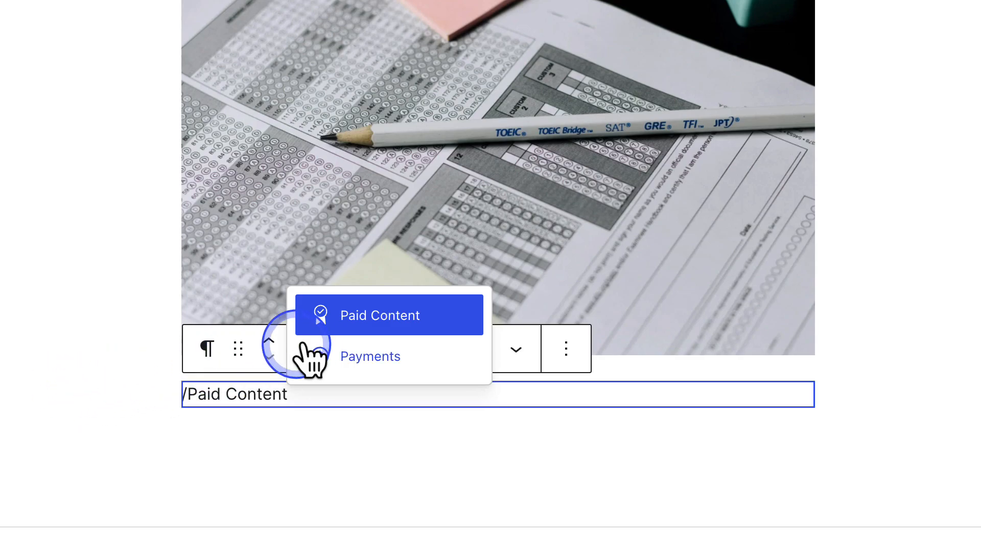
click(379, 315)
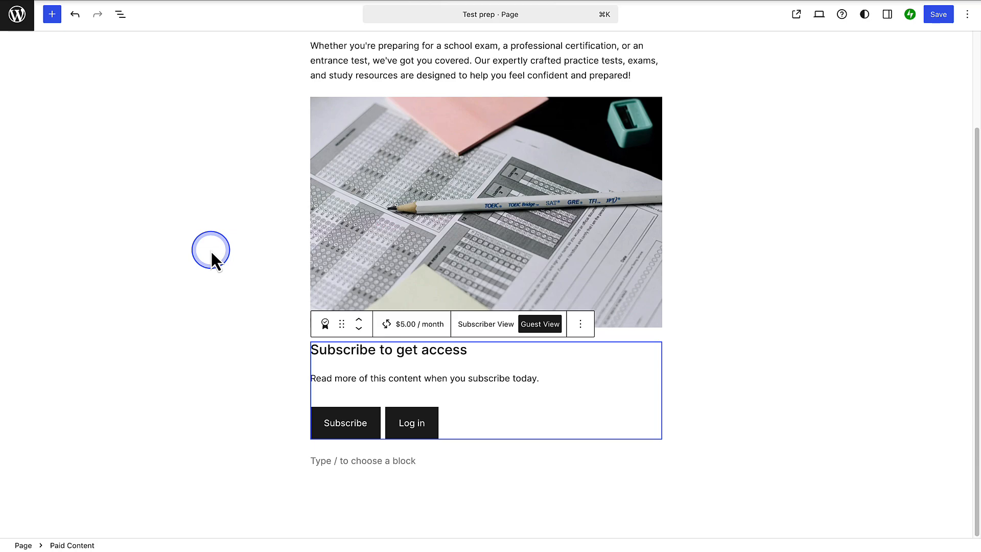
mouse_move(153, 100)
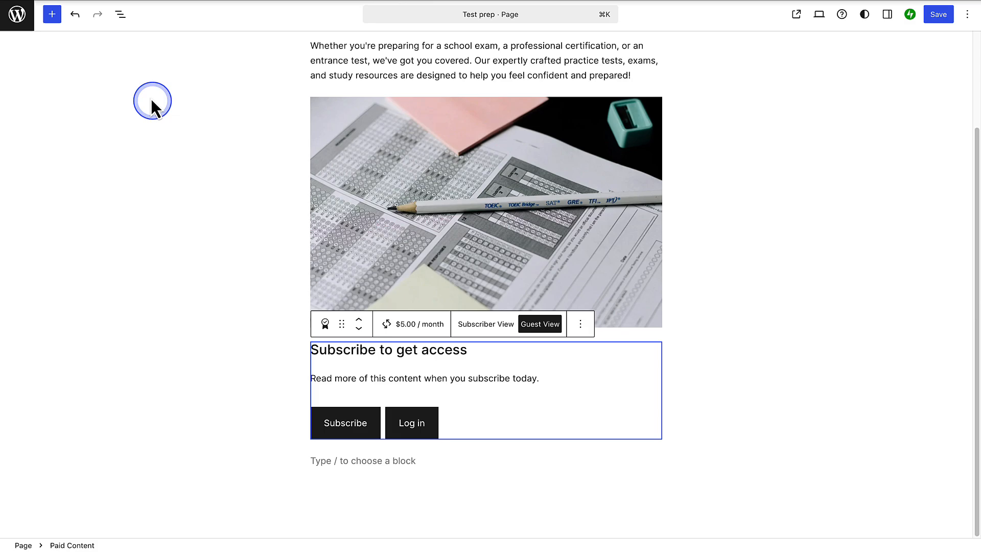
Expand Paid Content in List View and show its block settings with the USD 5/month form.
click(119, 14)
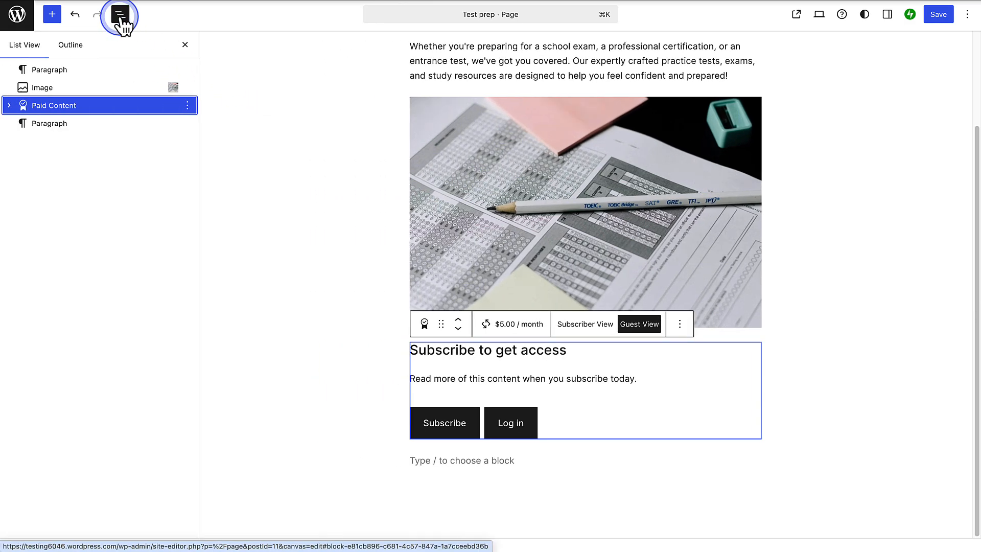
click(11, 105)
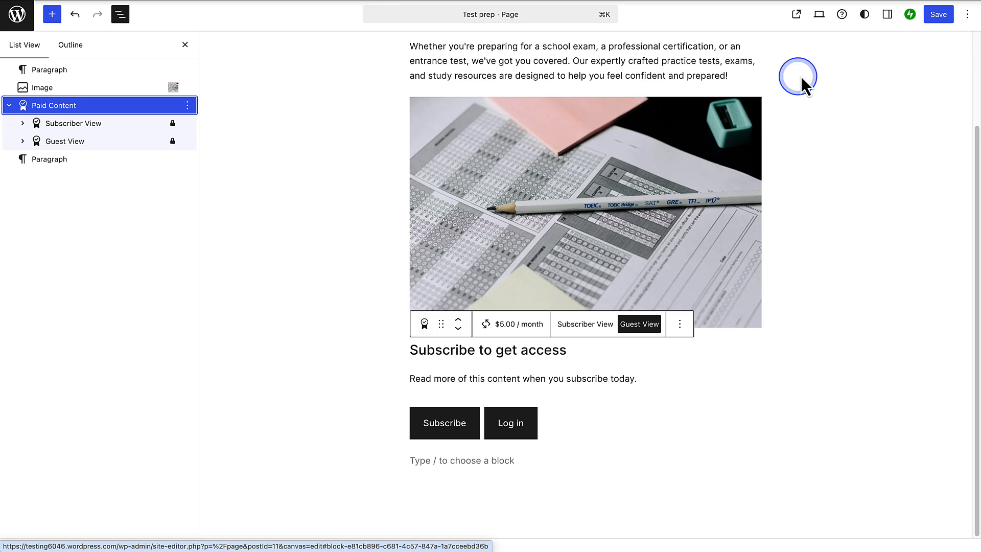
click(887, 14)
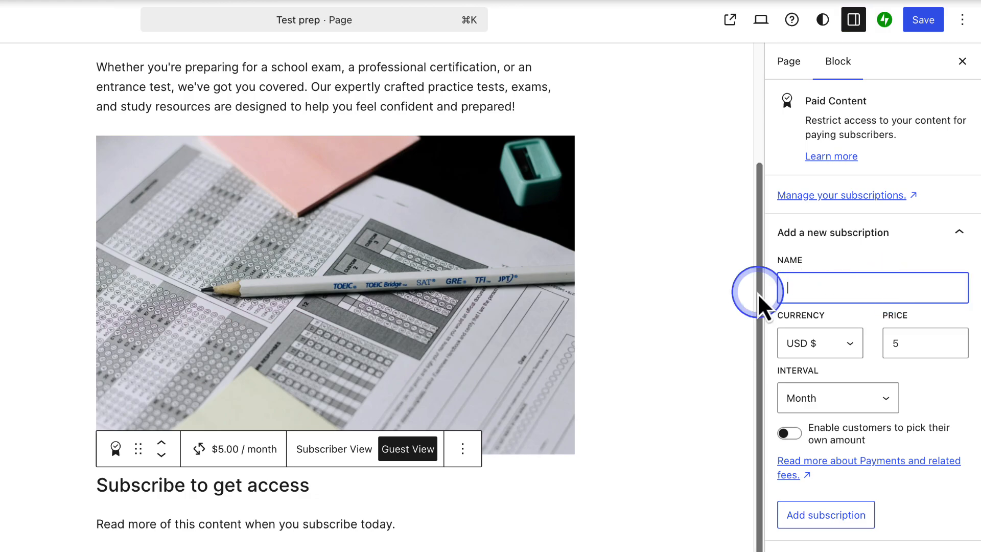
Create a one-time payment plan named 'Test bundle' priced at USD 9.99.
text(Test bu)
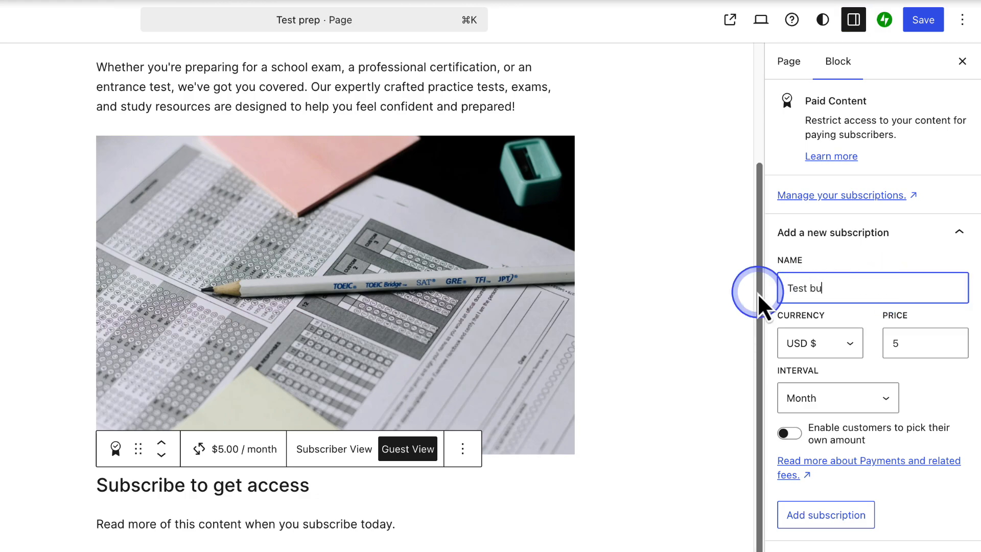
text(ndle)
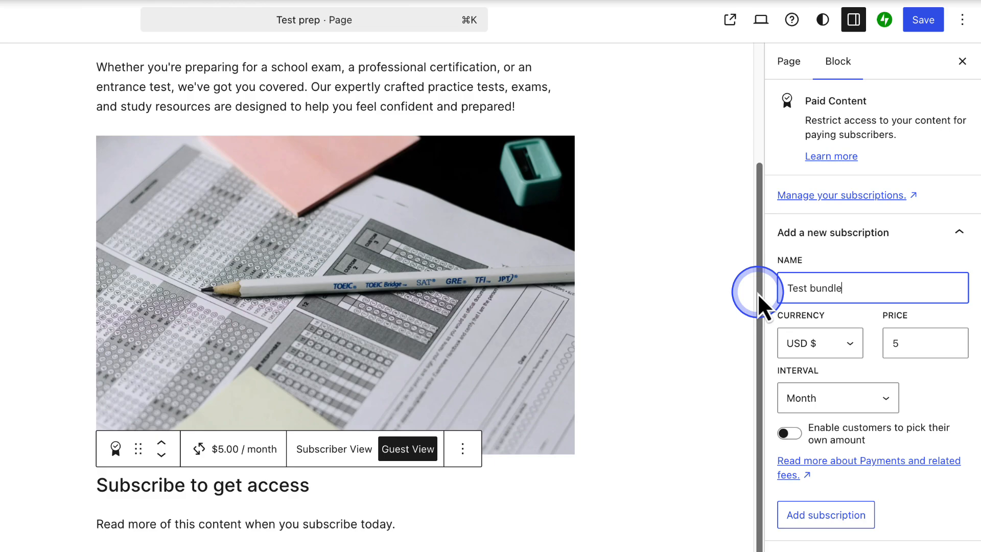
click(819, 343)
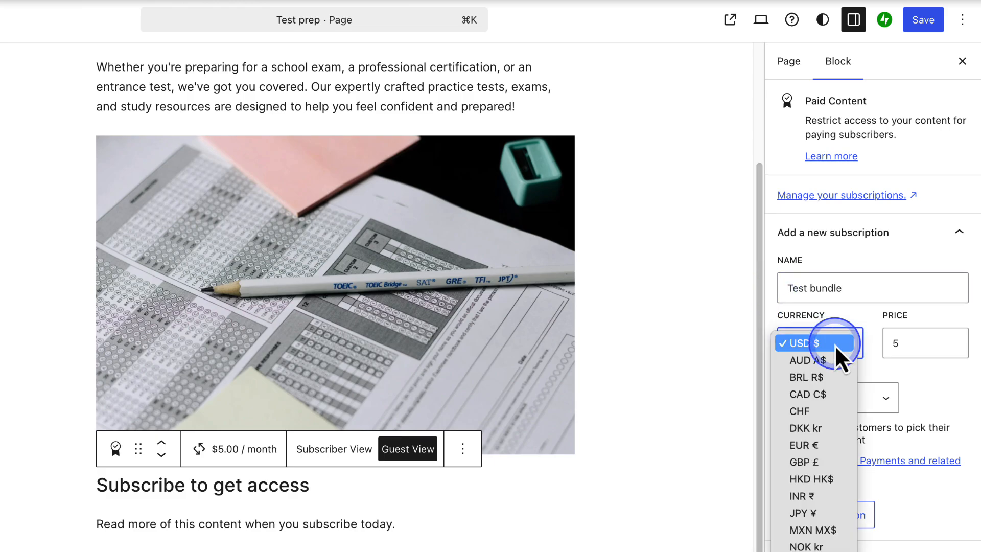
click(800, 343)
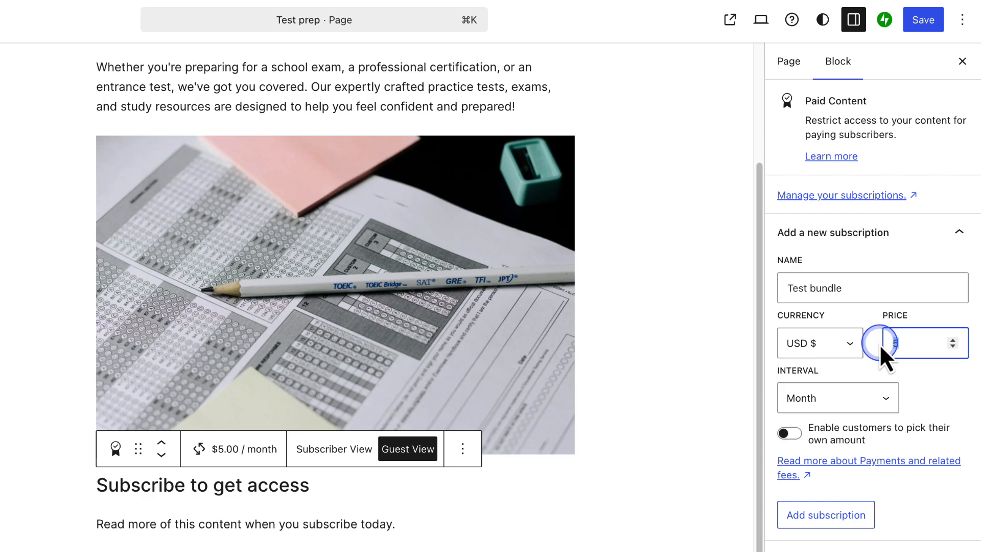
text(9.99)
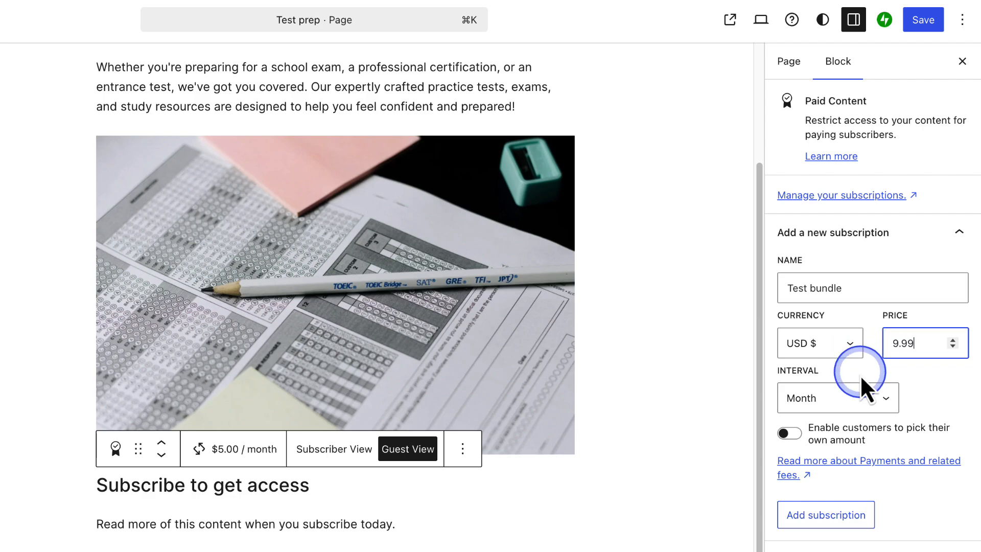
click(836, 398)
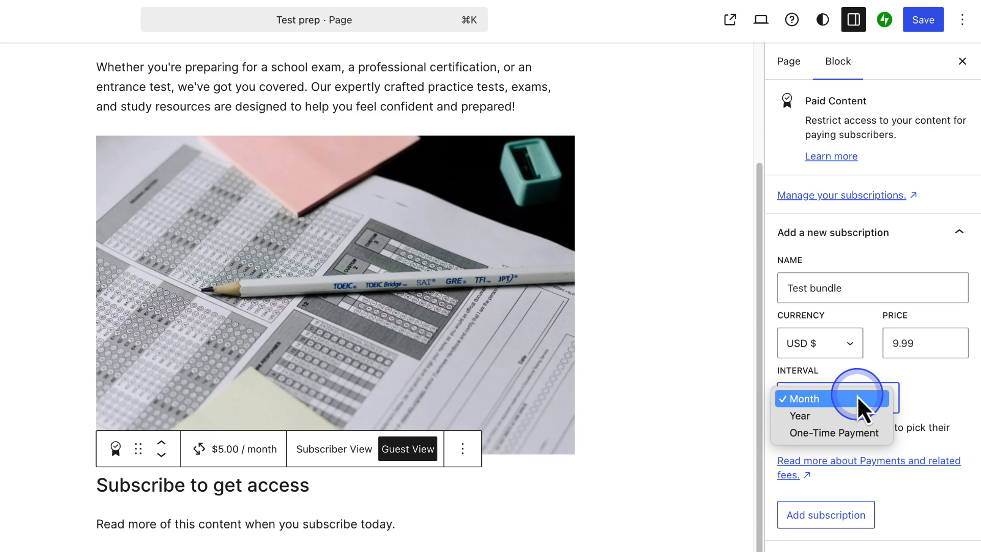
click(826, 433)
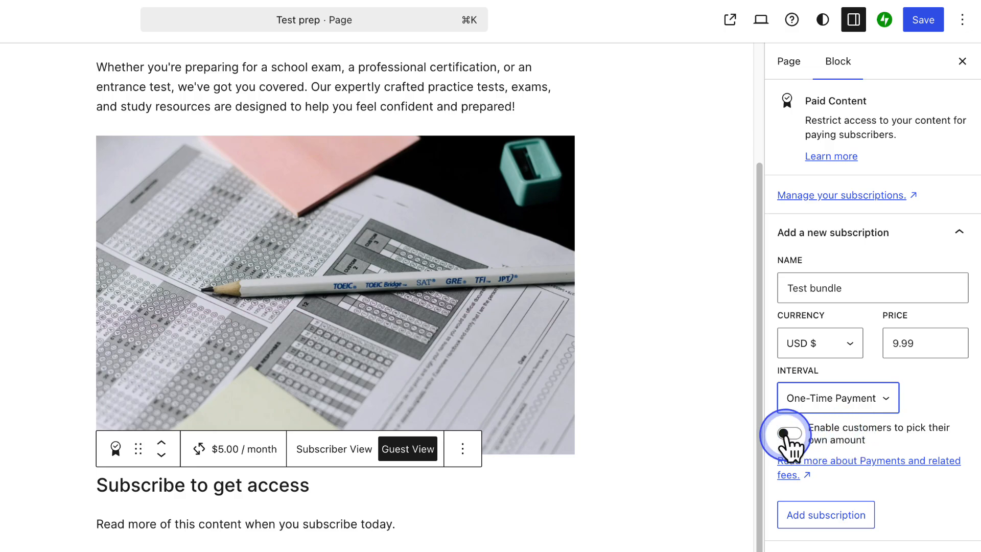
click(786, 434)
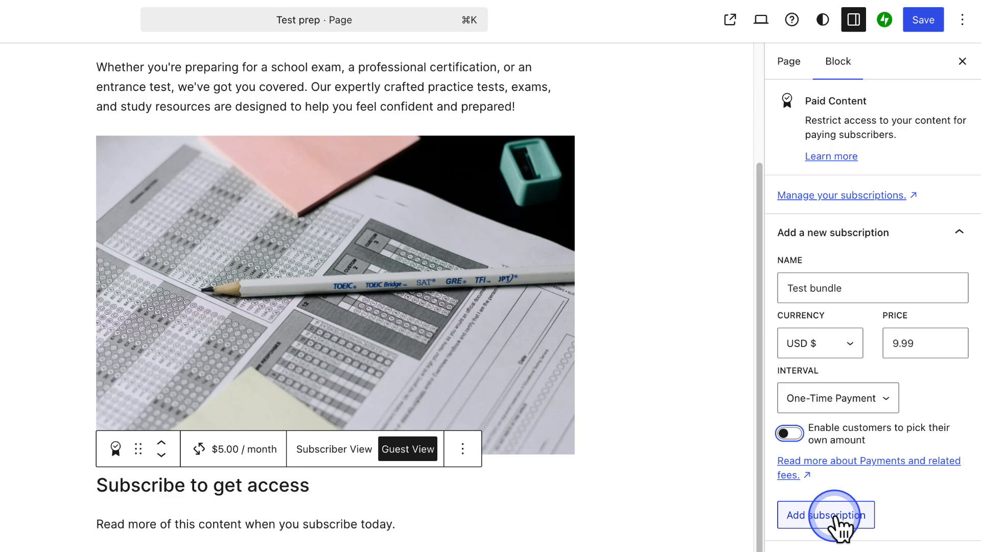
click(825, 514)
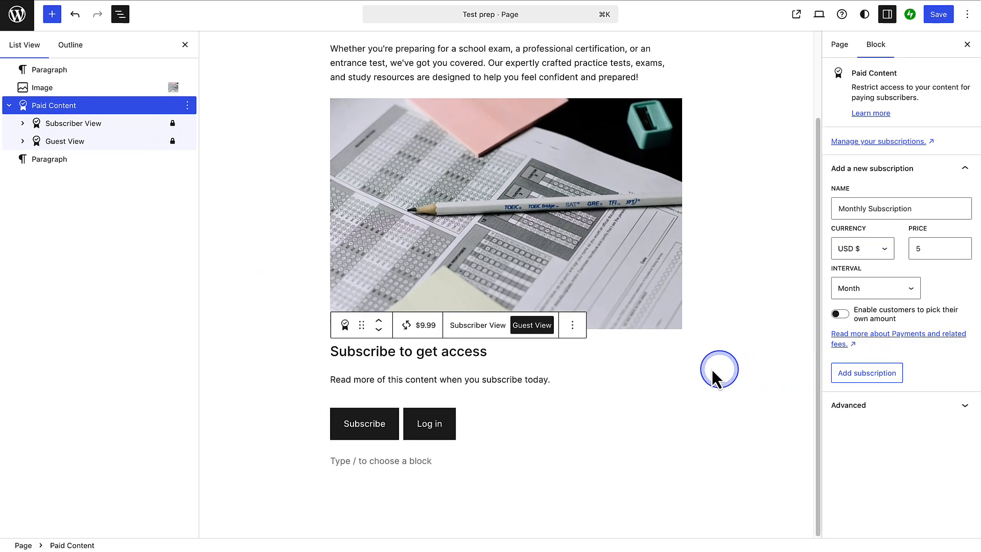
Pick the Paid Content block's Subscriber View part from the block outline.
click(418, 325)
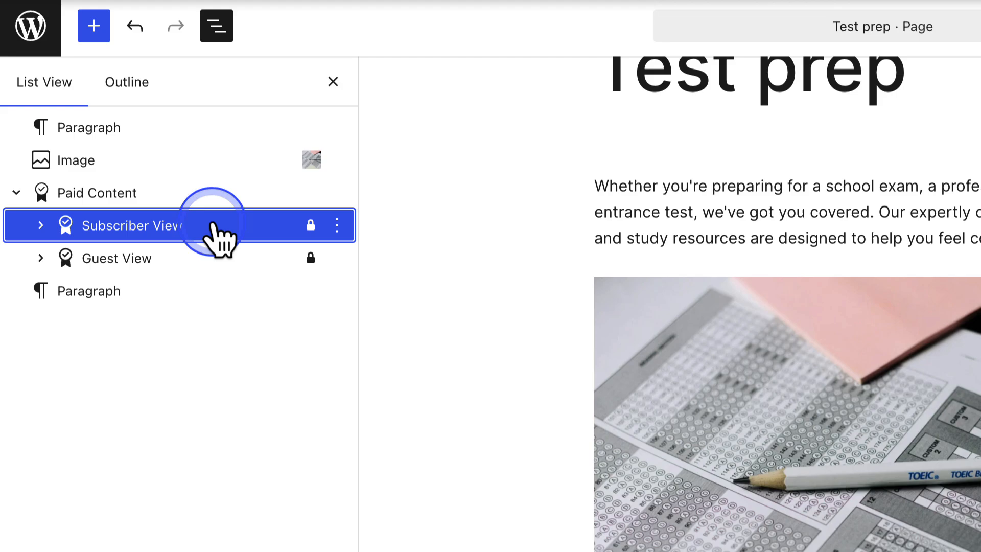
click(116, 258)
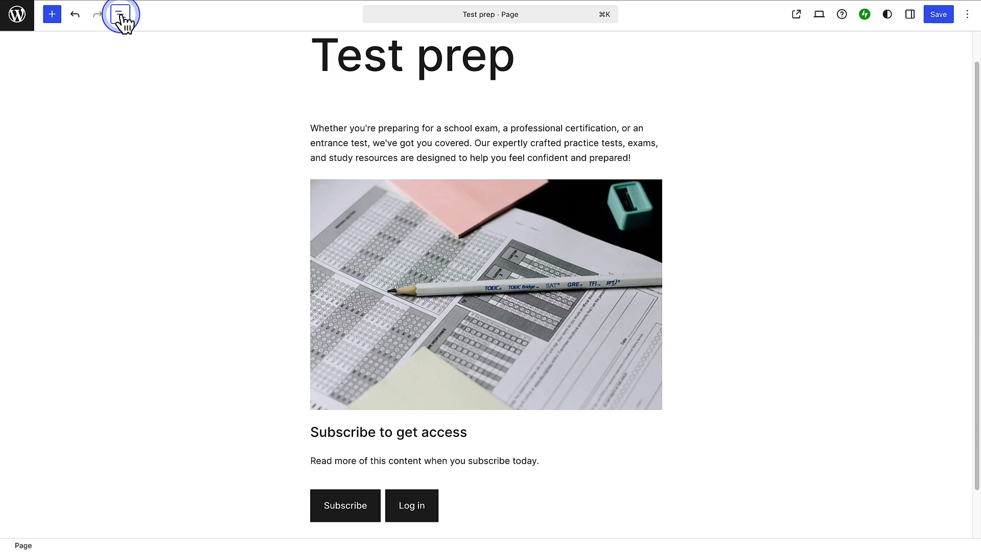
Reopen List View, expand Paid Content and select Subscriber View for editing.
click(120, 14)
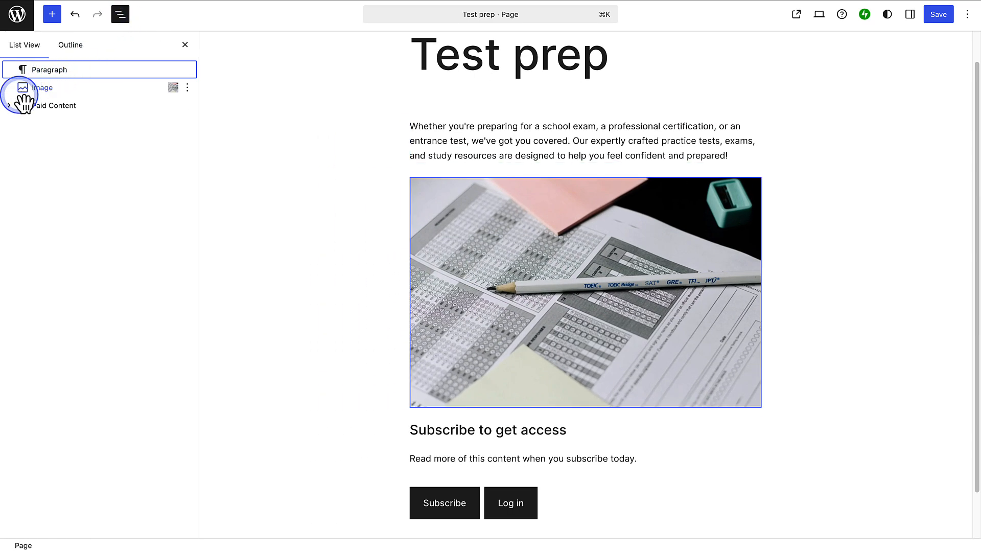
click(56, 105)
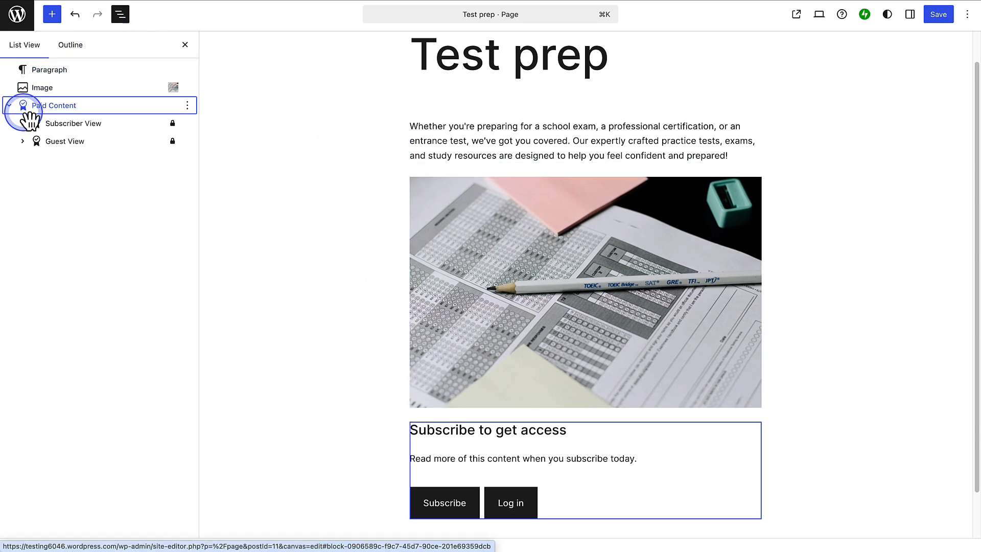
click(72, 123)
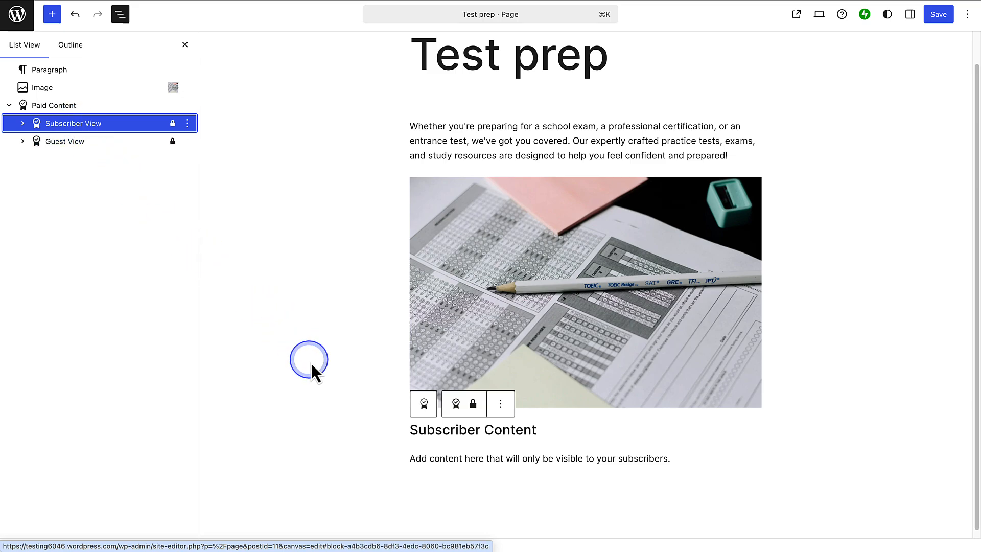
mouse_move(406, 472)
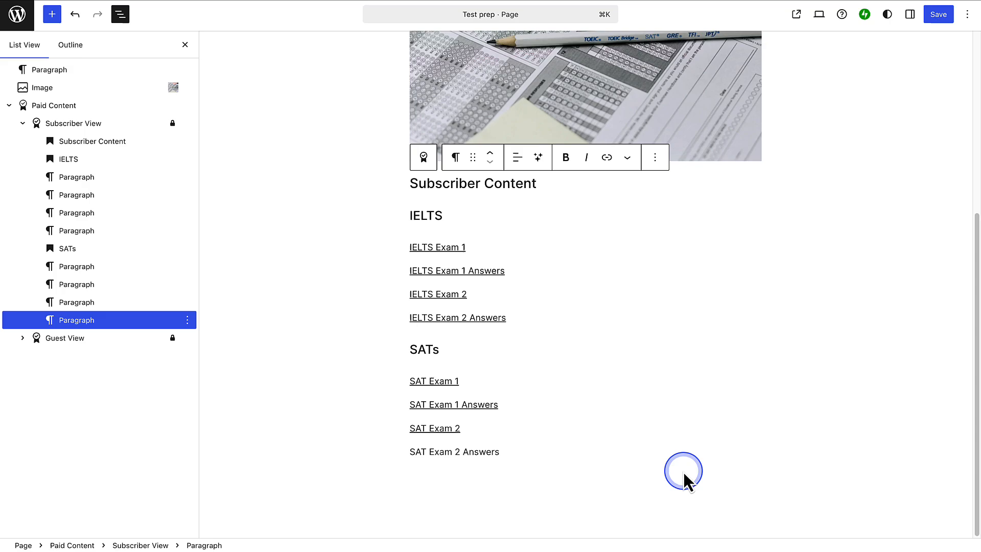
mouse_move(567, 479)
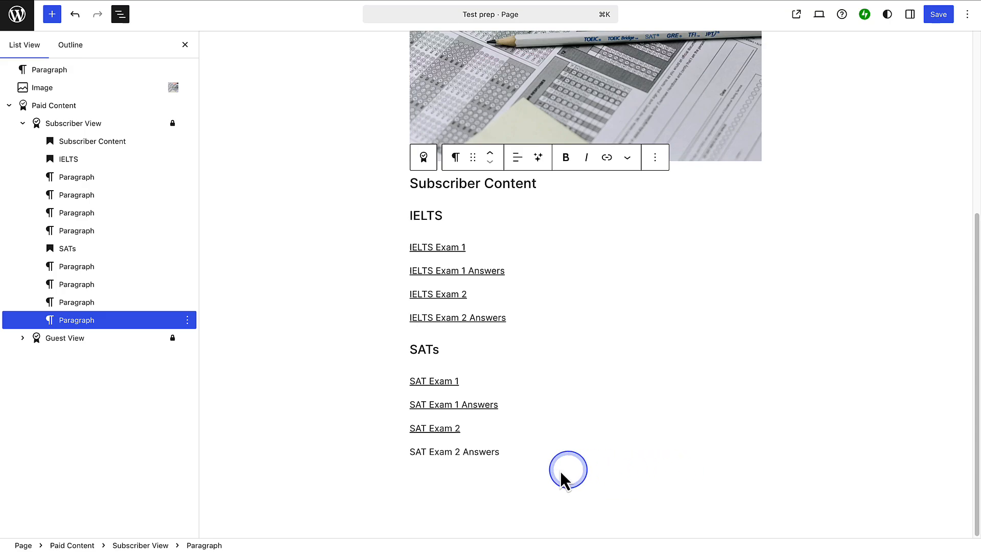
Select 'SAT Exam 2 Answers' and copy its answers PDF File URL for the link.
double_click(454, 451)
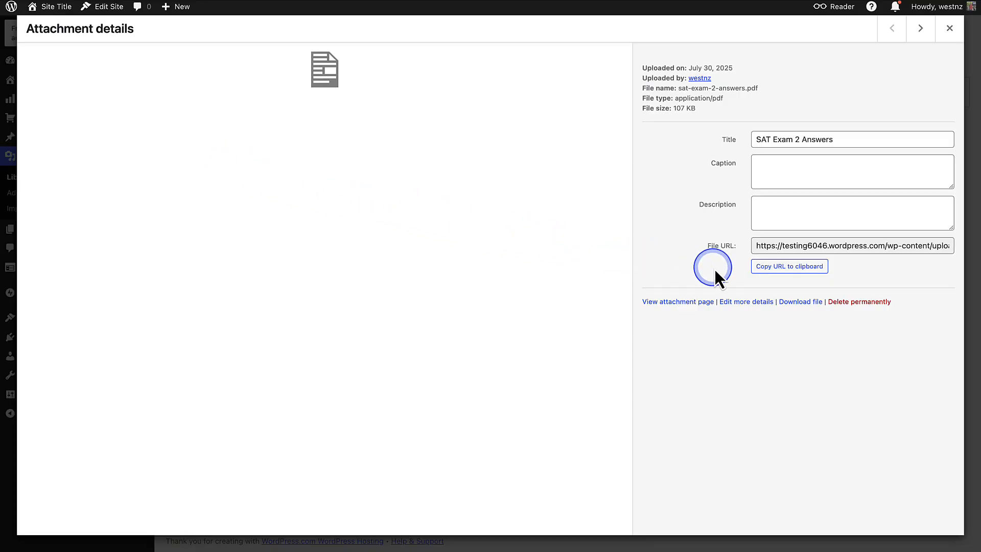
click(789, 265)
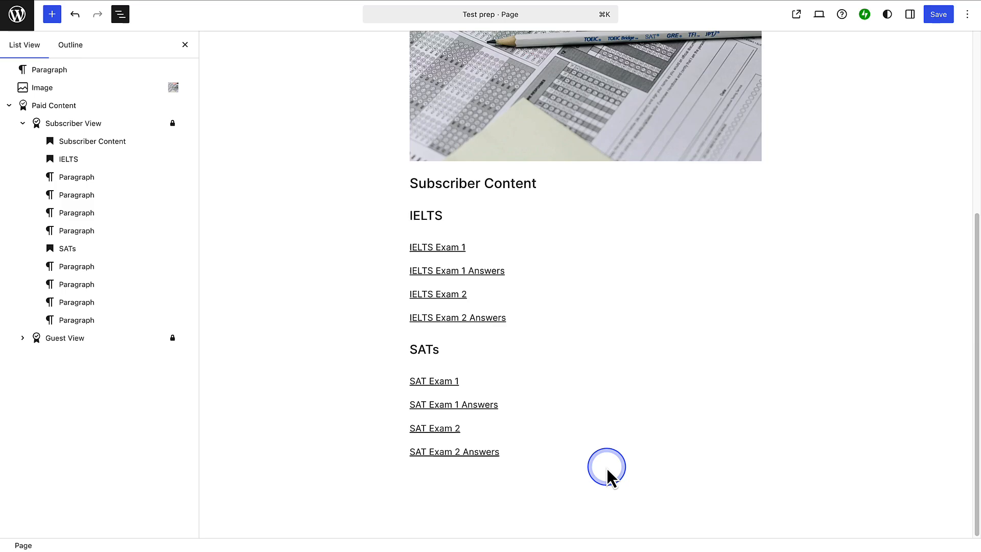
click(73, 123)
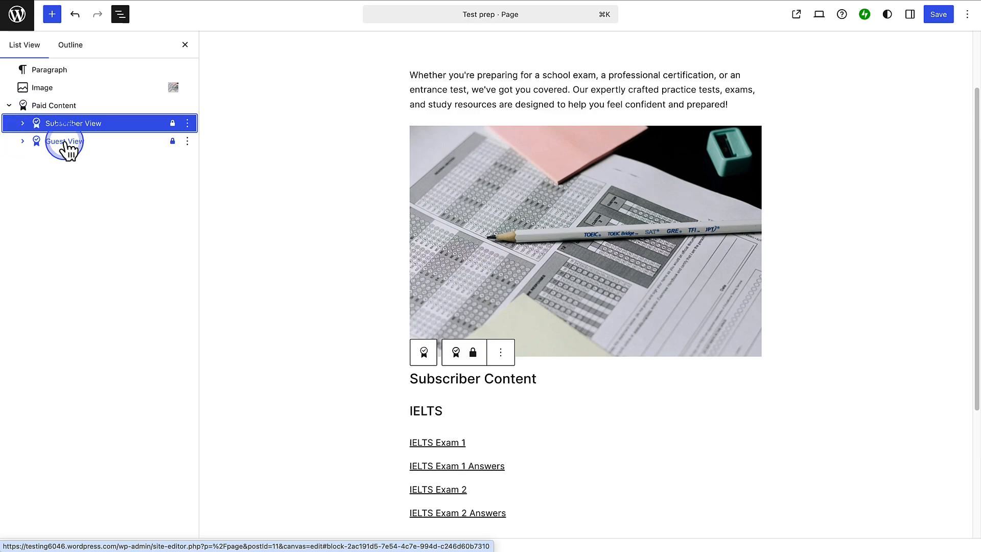
Select Guest View in the block outline to edit the guest teaser.
click(65, 140)
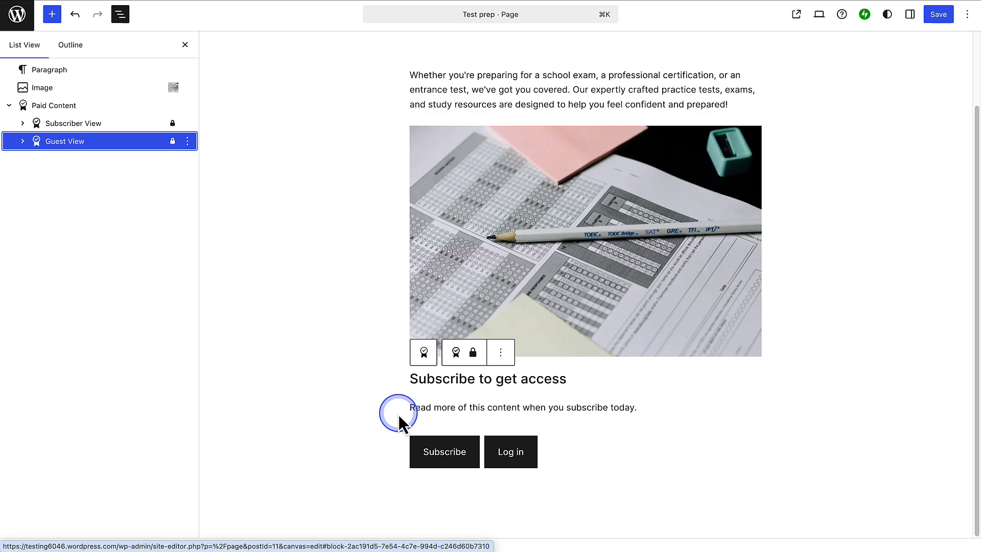
mouse_move(591, 430)
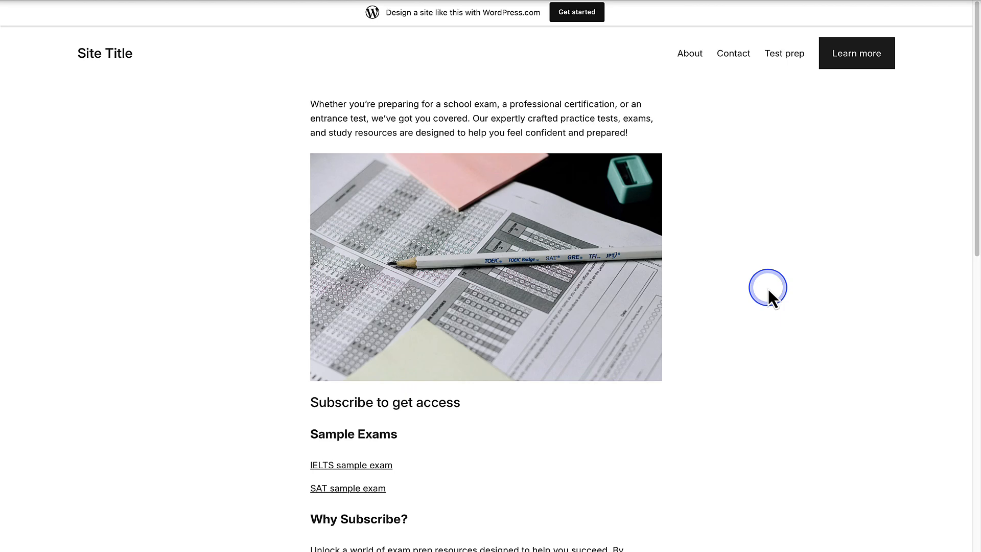
As a guest, confirm Subscribe offers the Test bundle checkout at US$9.99, then close it.
scroll(down, 3)
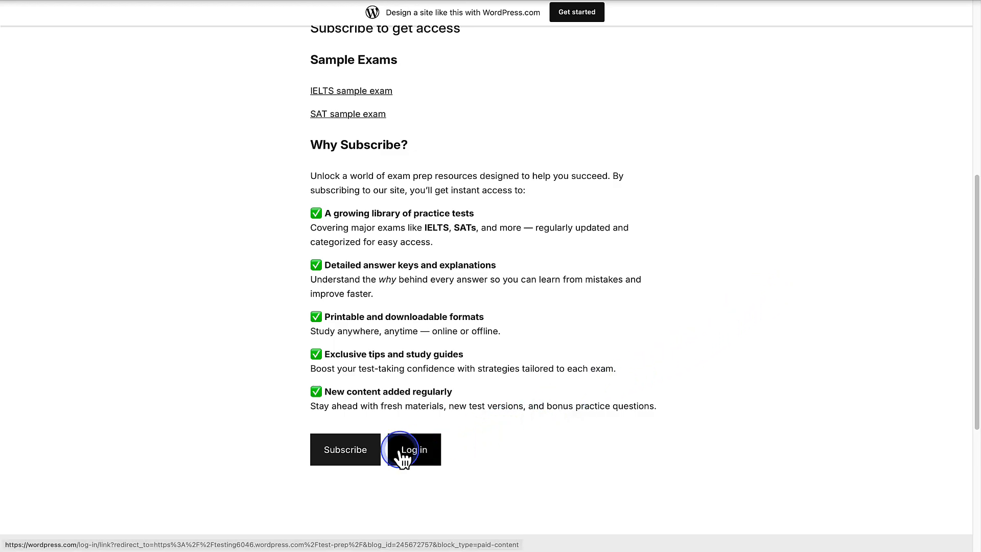
click(345, 449)
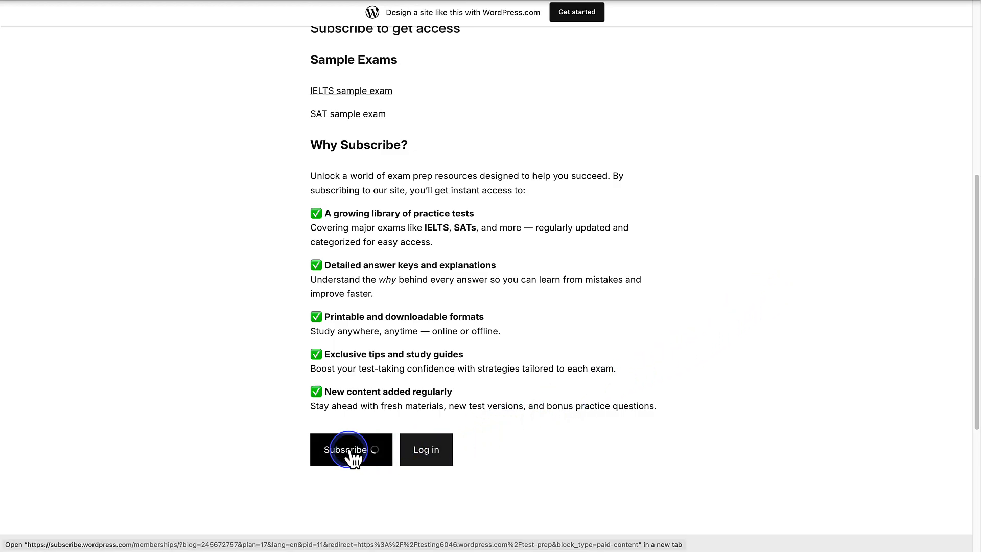
click(350, 449)
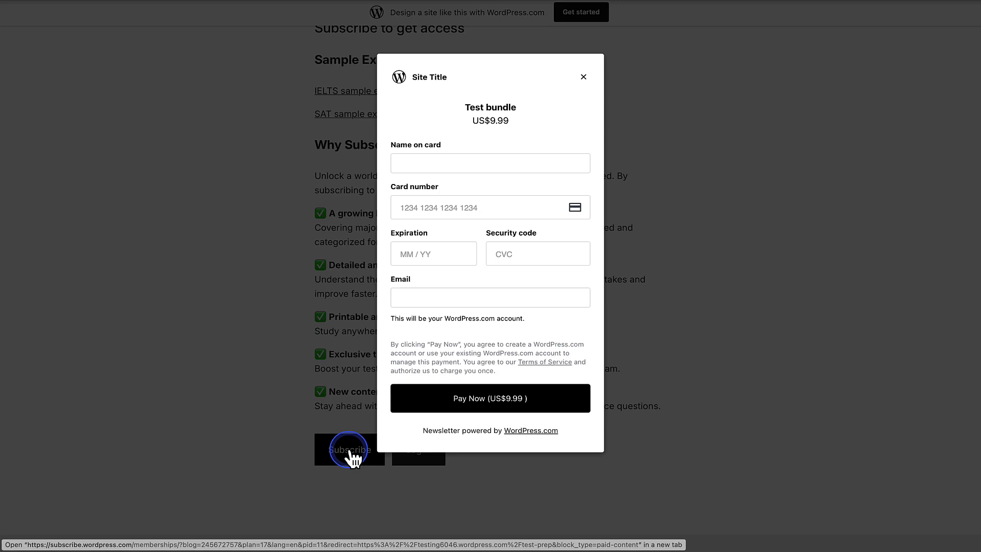
click(582, 77)
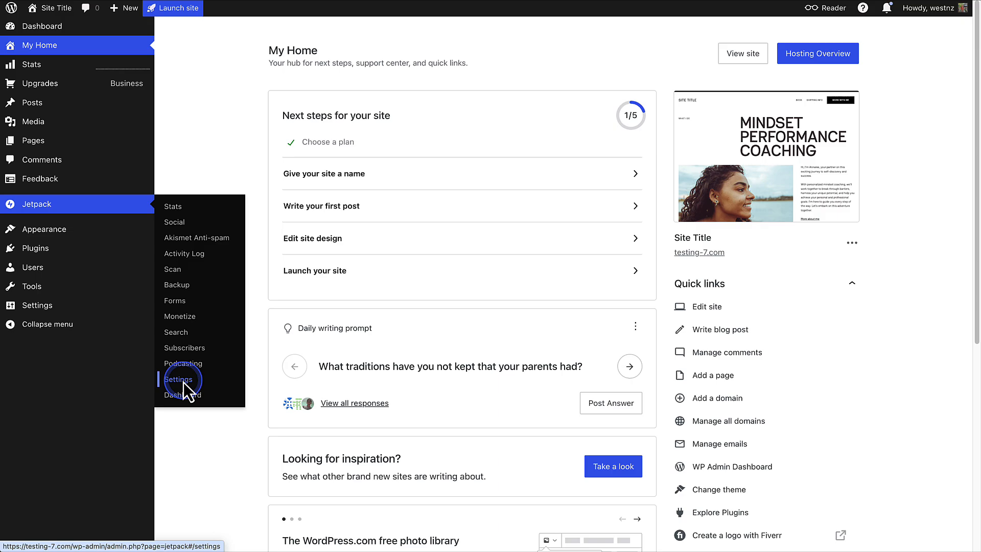
Verify Jetpack security settings show WordPress.com login on, matching accounts by email address.
click(178, 379)
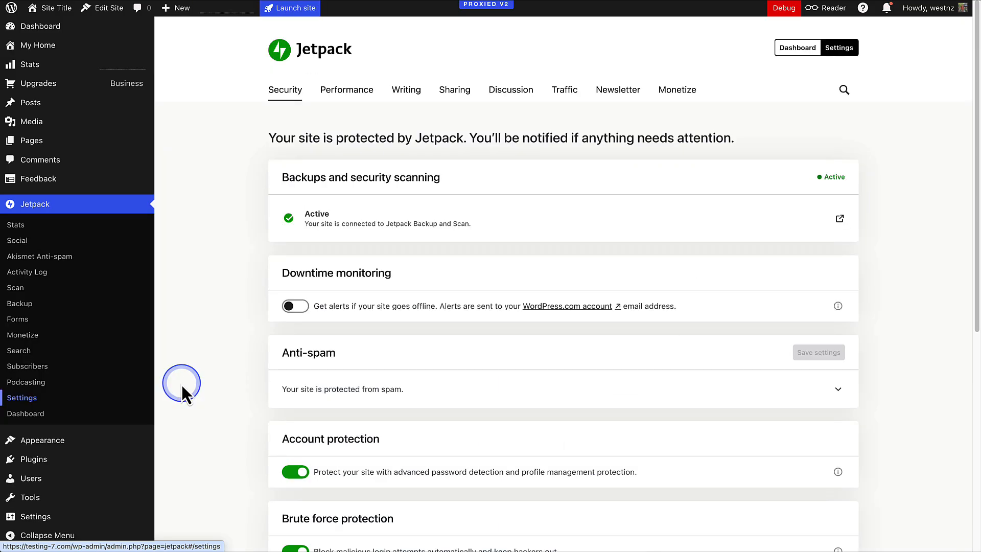
scroll(down, 3)
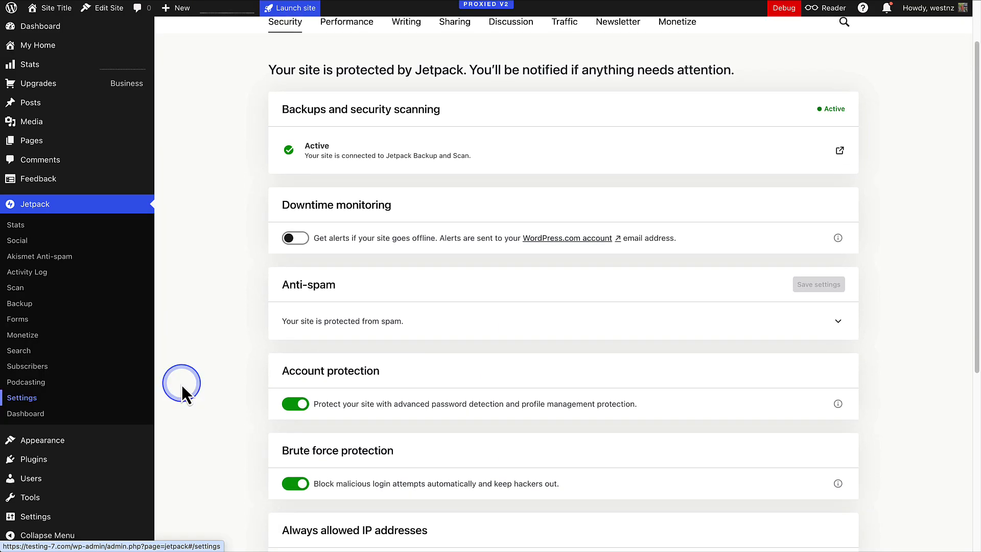
scroll(down, 3)
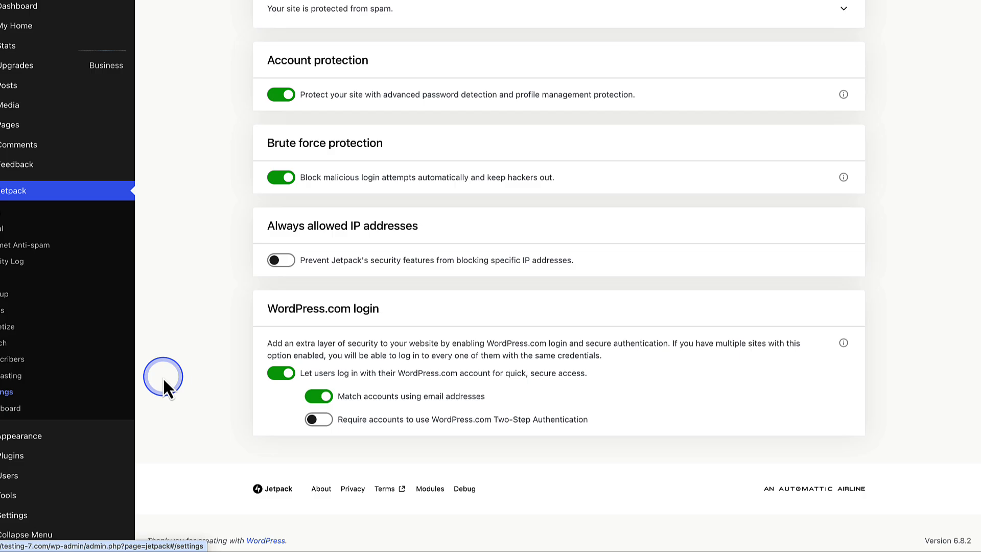
scroll(down, 3)
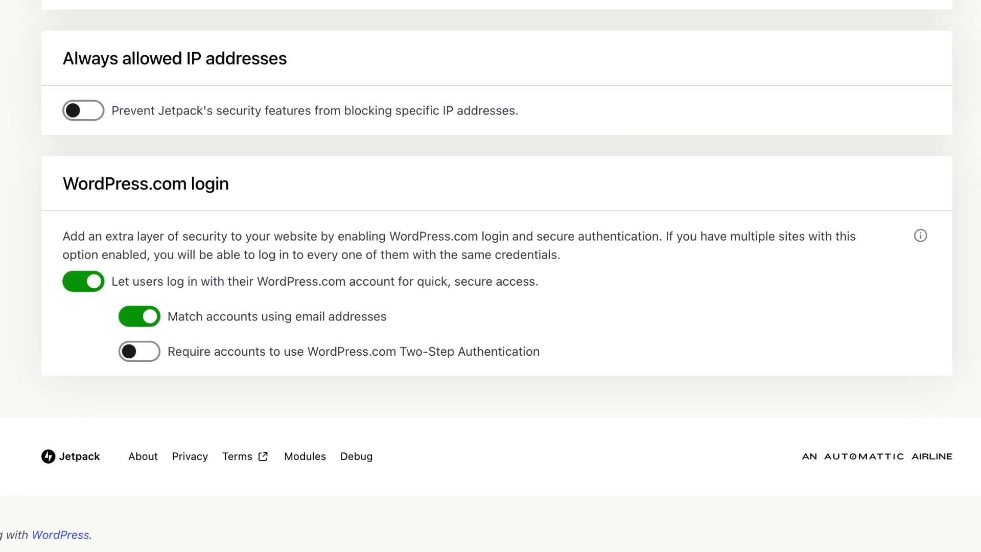